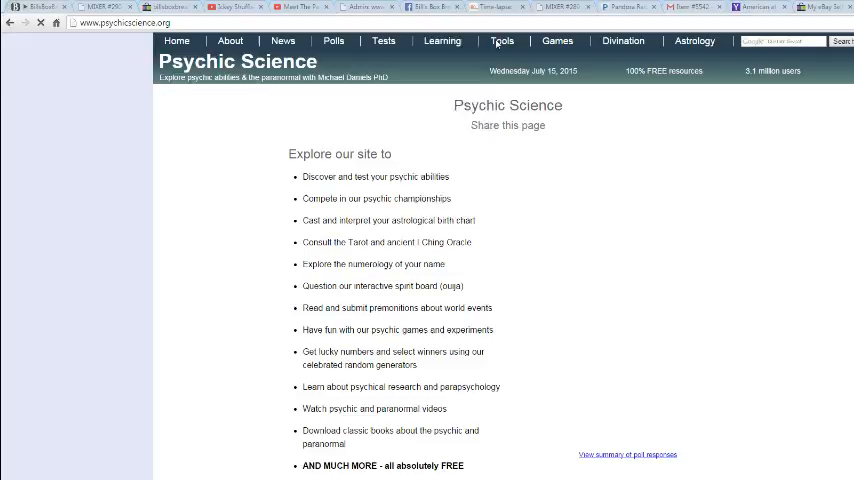
Reach the Random List tool via Tools > Random Generators and reshuffle the pasted participant names four times
{"action": "left_click", "coordinate": [500, 40]}
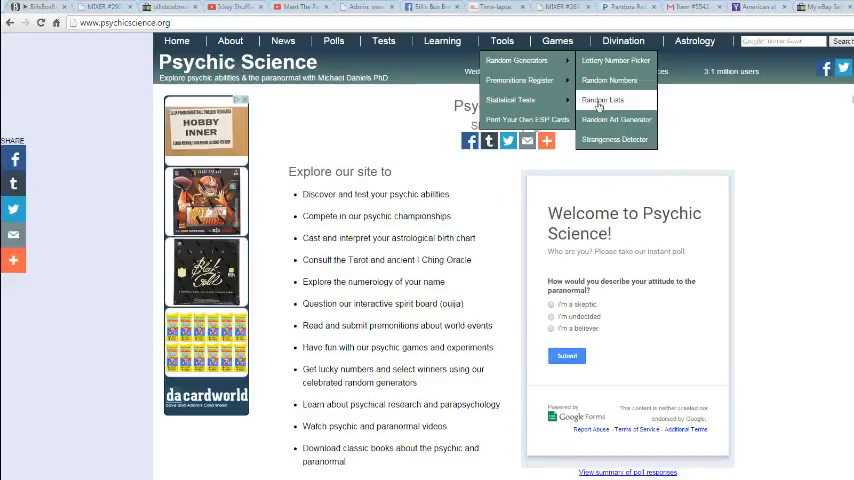
{"action": "left_click", "coordinate": [604, 100]}
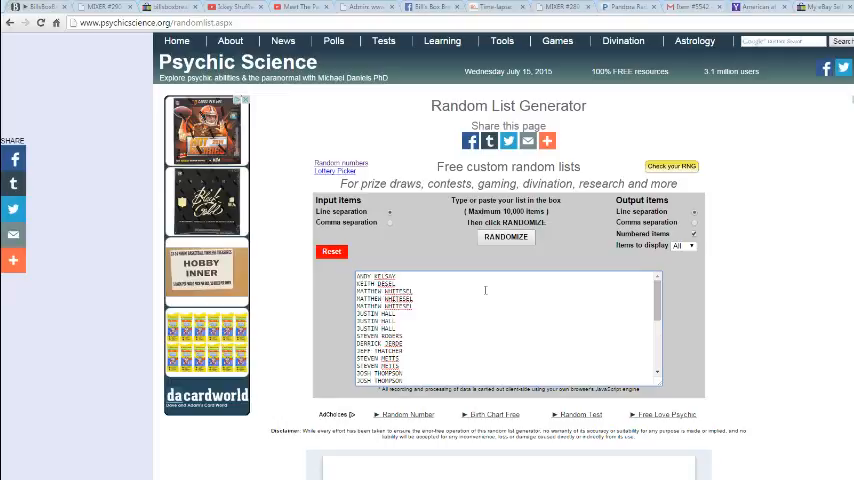
{"action": "left_click", "coordinate": [504, 236]}
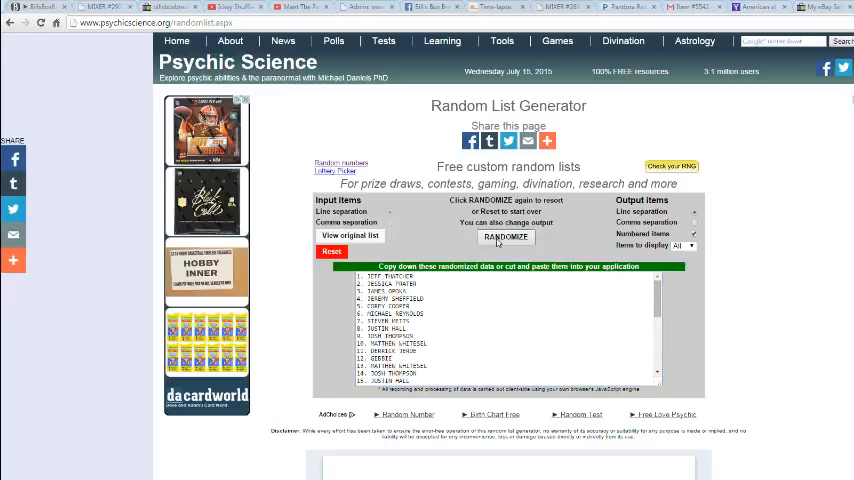
{"action": "left_click", "coordinate": [504, 236]}
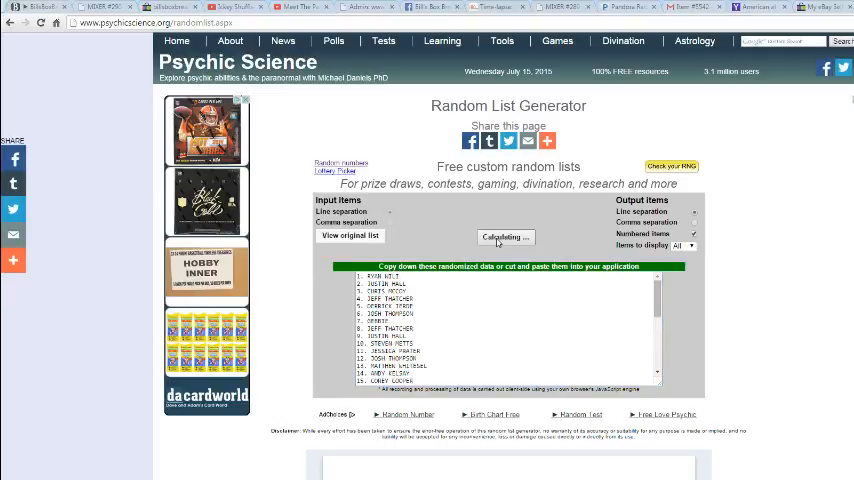
{"action": "left_click", "coordinate": [504, 236]}
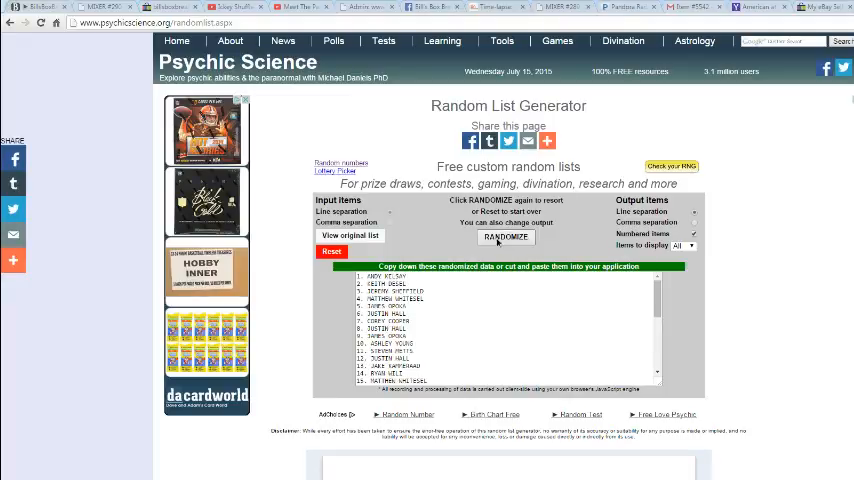
{"action": "left_click", "coordinate": [504, 236]}
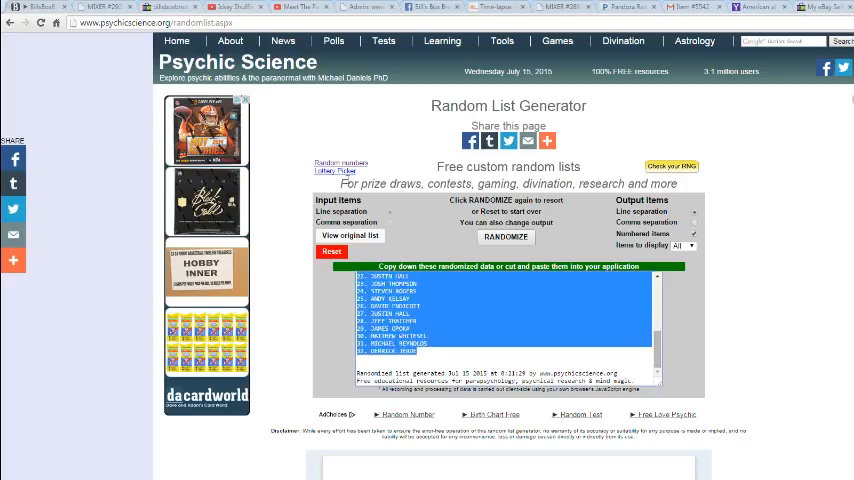
Copy the final shuffled list of participant names from the randomized output
{"action": "left_click", "coordinate": [500, 40]}
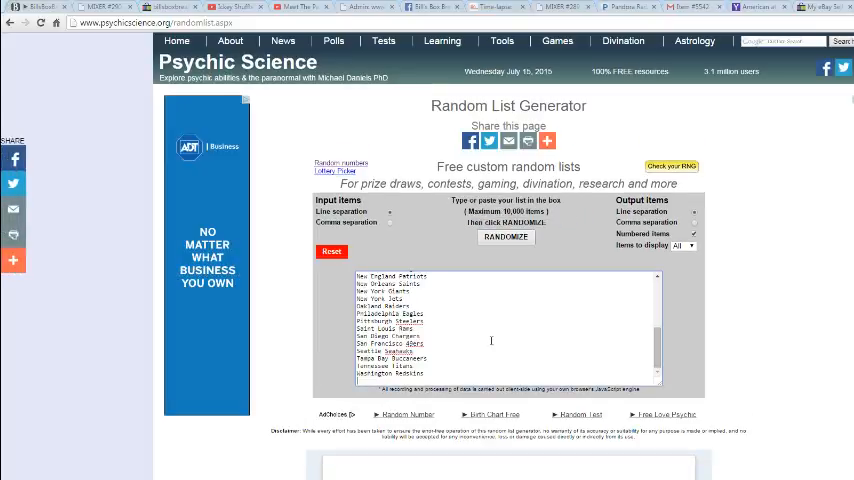
Reshuffle the pasted NFL team names four times to get a random numbered order
{"action": "left_click", "coordinate": [504, 236]}
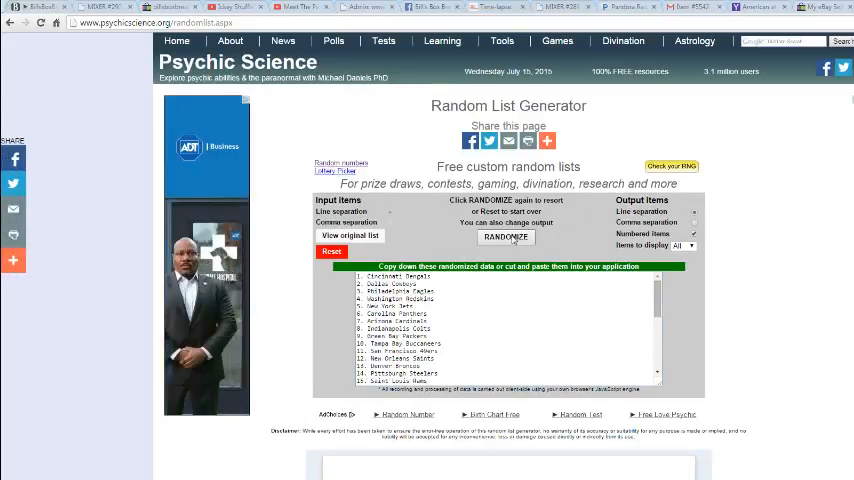
{"action": "left_click", "coordinate": [504, 236]}
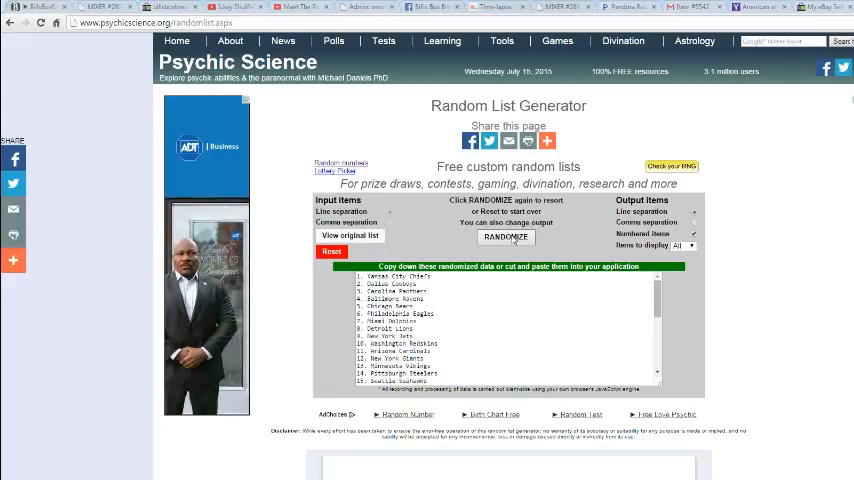
{"action": "left_click", "coordinate": [506, 236]}
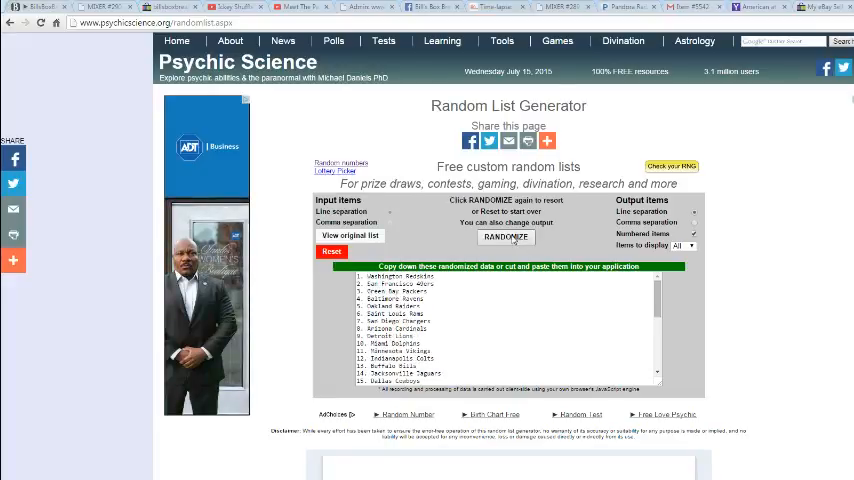
{"action": "left_click", "coordinate": [504, 236]}
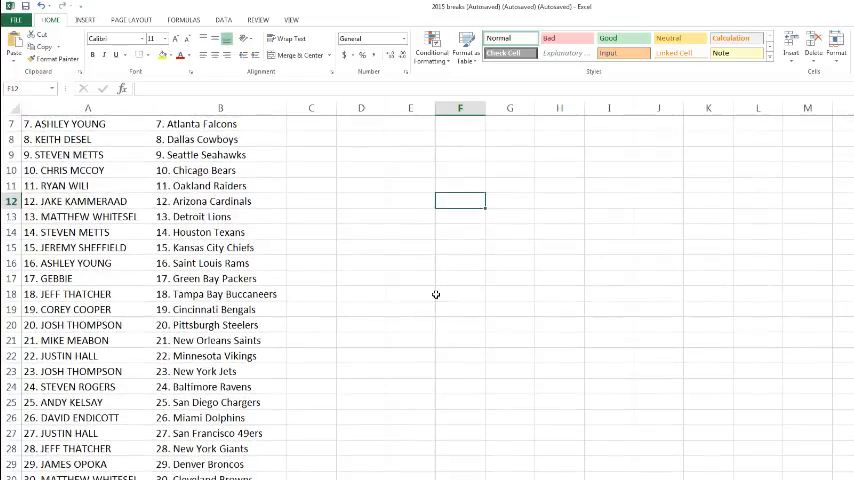
{"action": "mouse_move", "coordinate": [444, 316]}
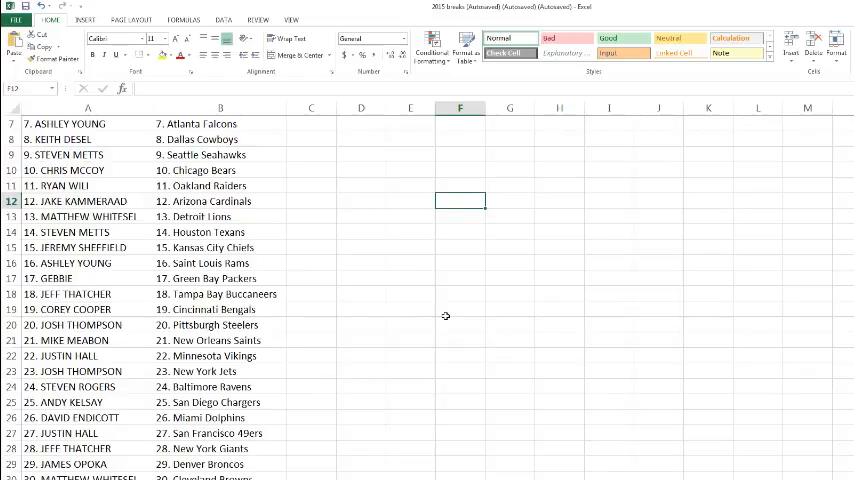
Scroll down the sheet to check each participant in column A against its NFL team in column B
{"action": "scroll", "scroll_direction": "down", "scroll_amount": 3}
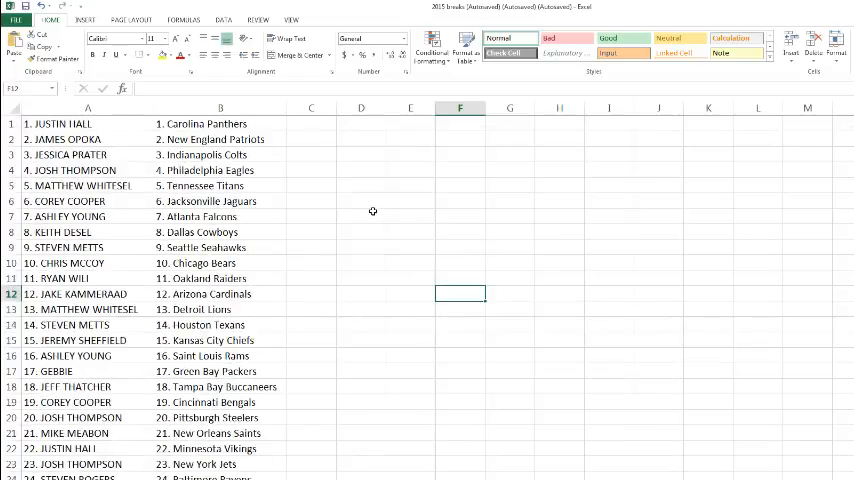
{"action": "scroll", "scroll_direction": "down", "scroll_amount": 3}
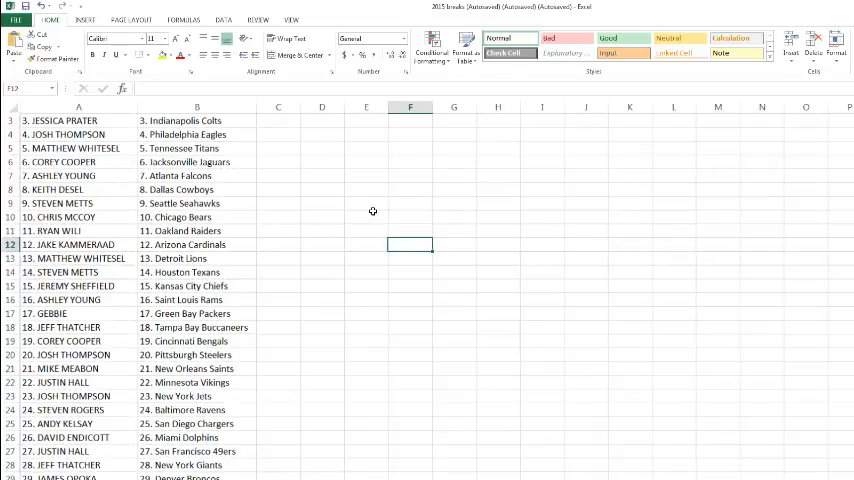